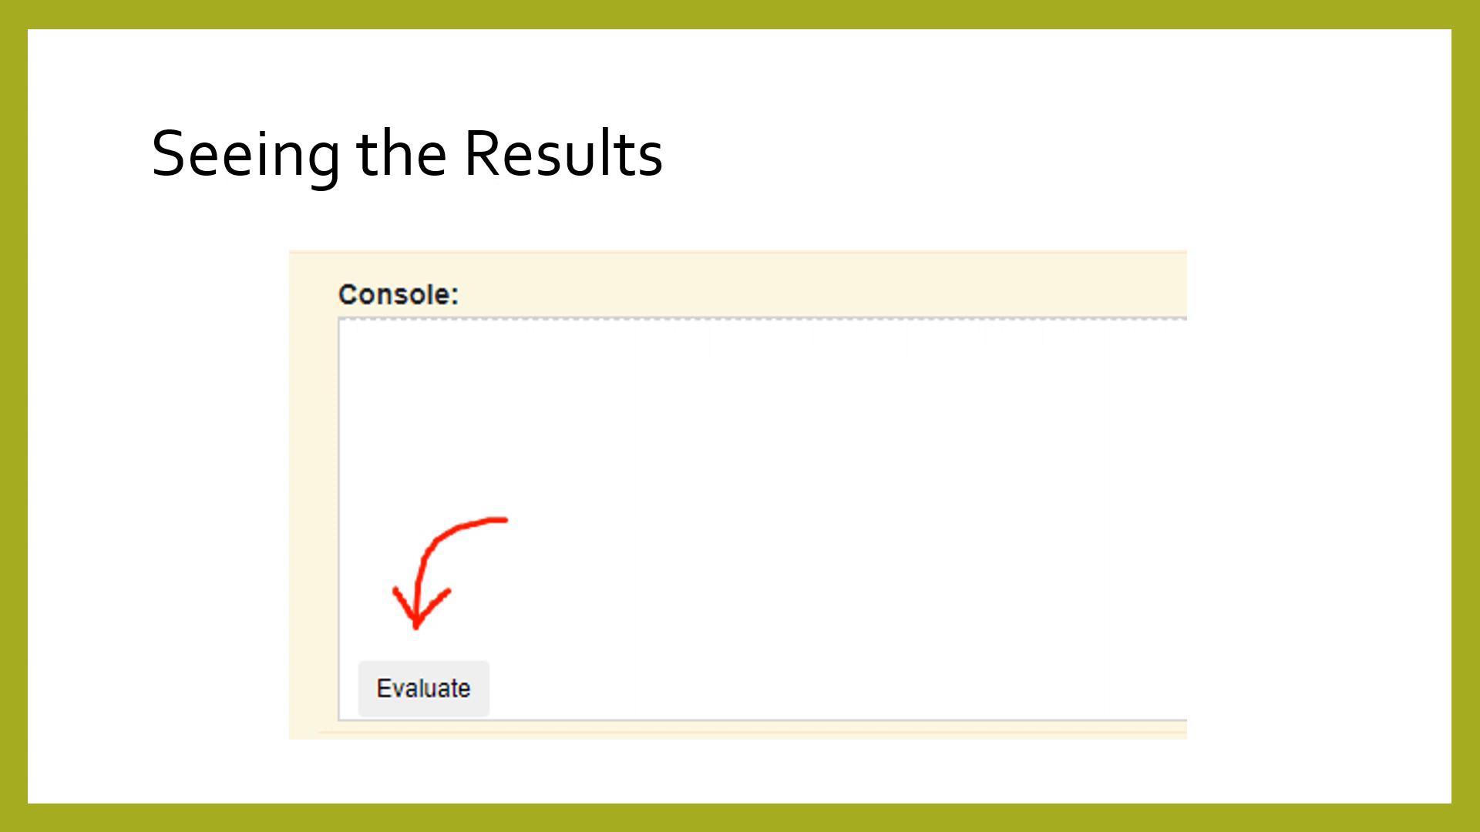
- Advance the slideshow from 'Seeing the Results' to the 'Console Printing' slide
key("right")
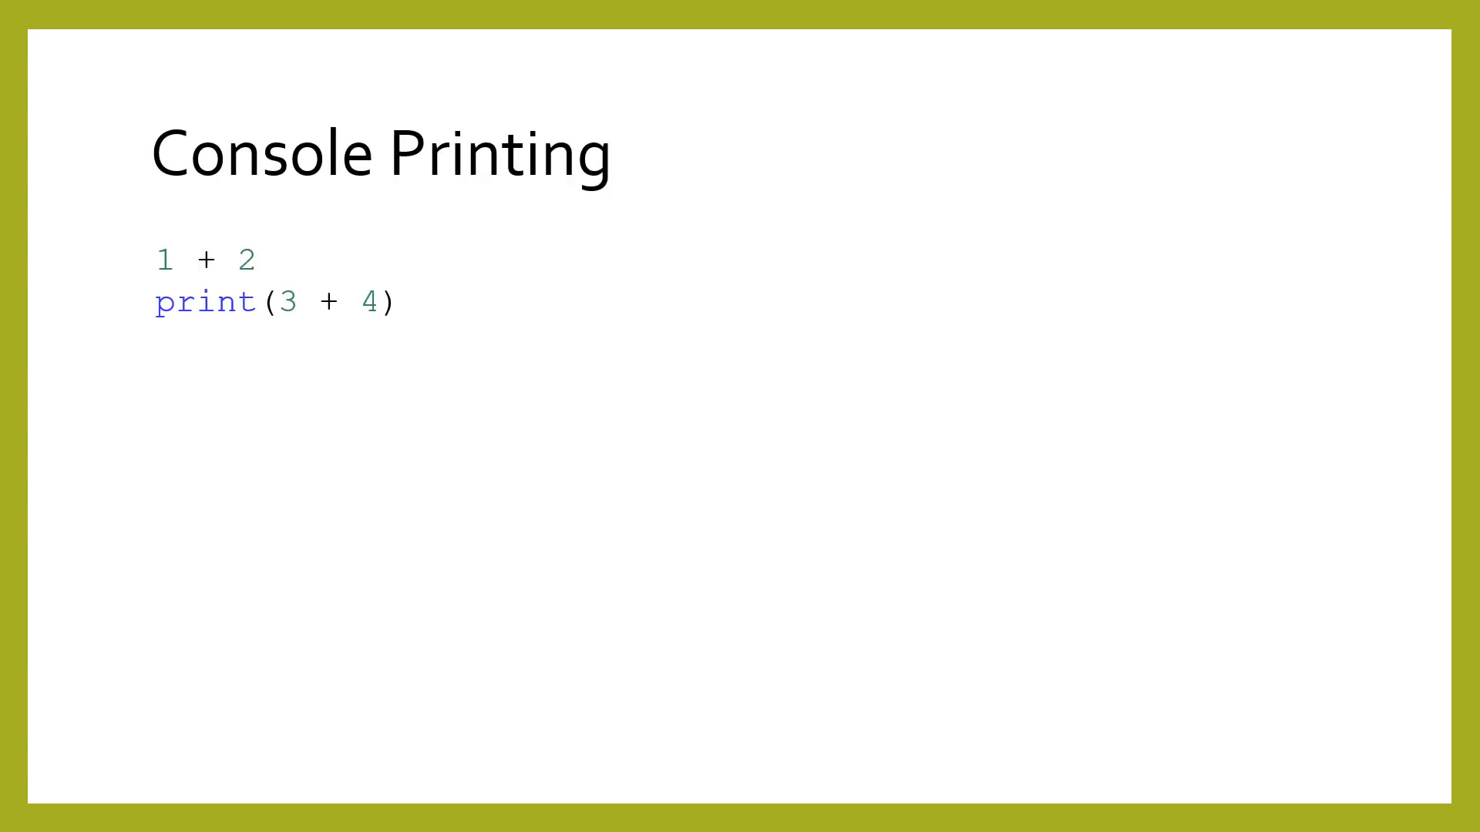